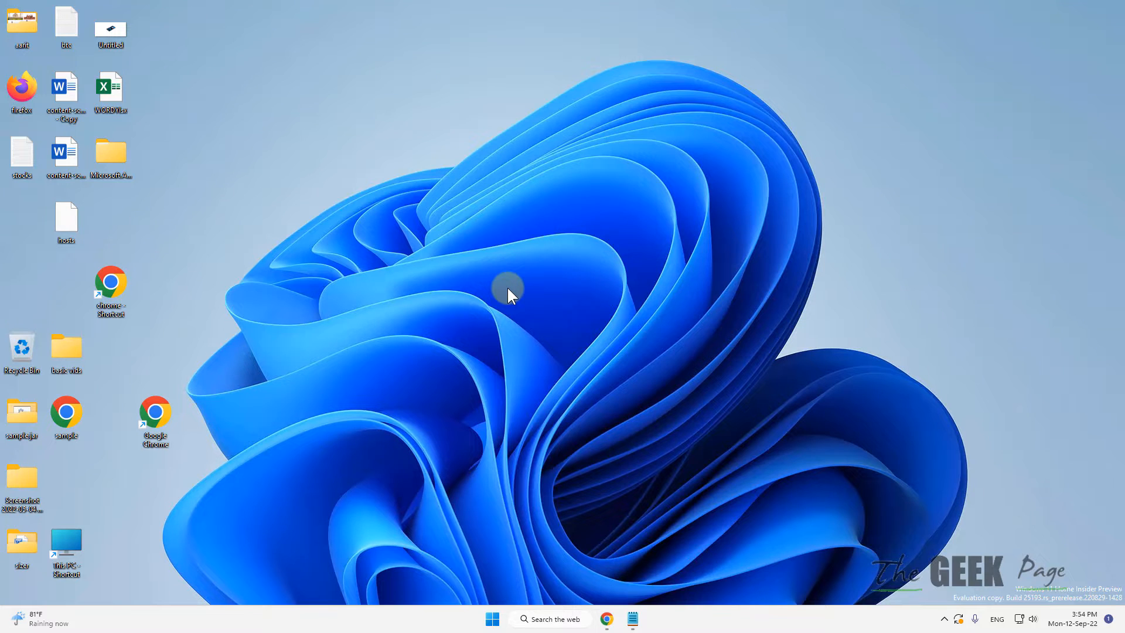
{"action": "mouse_move", "coordinate": [547, 349]}
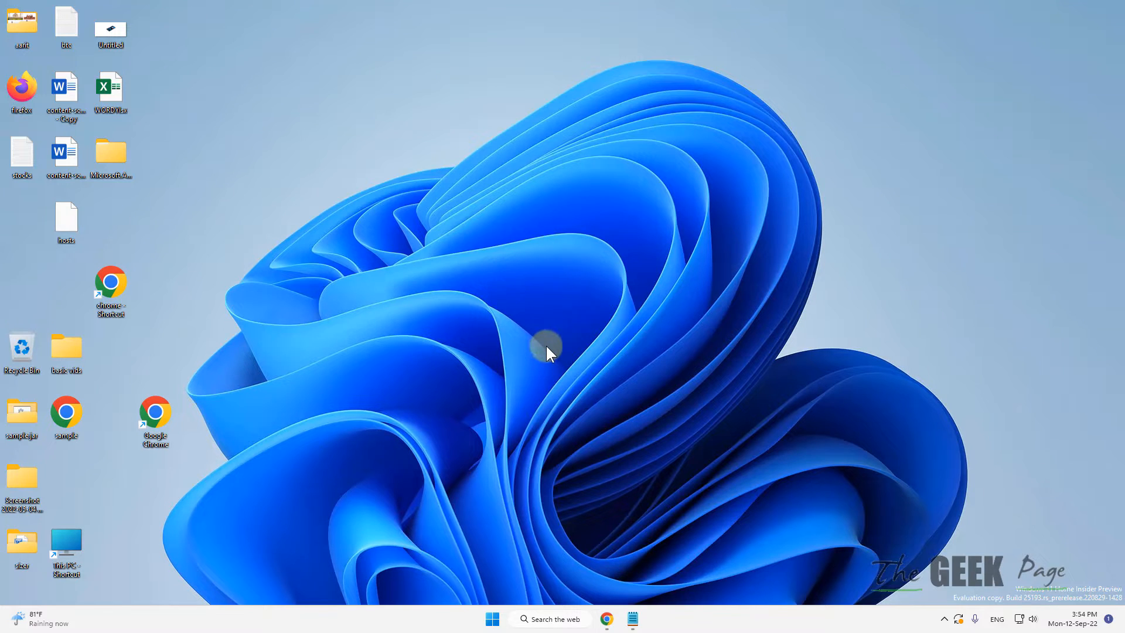
{"action": "mouse_move", "coordinate": [543, 595]}
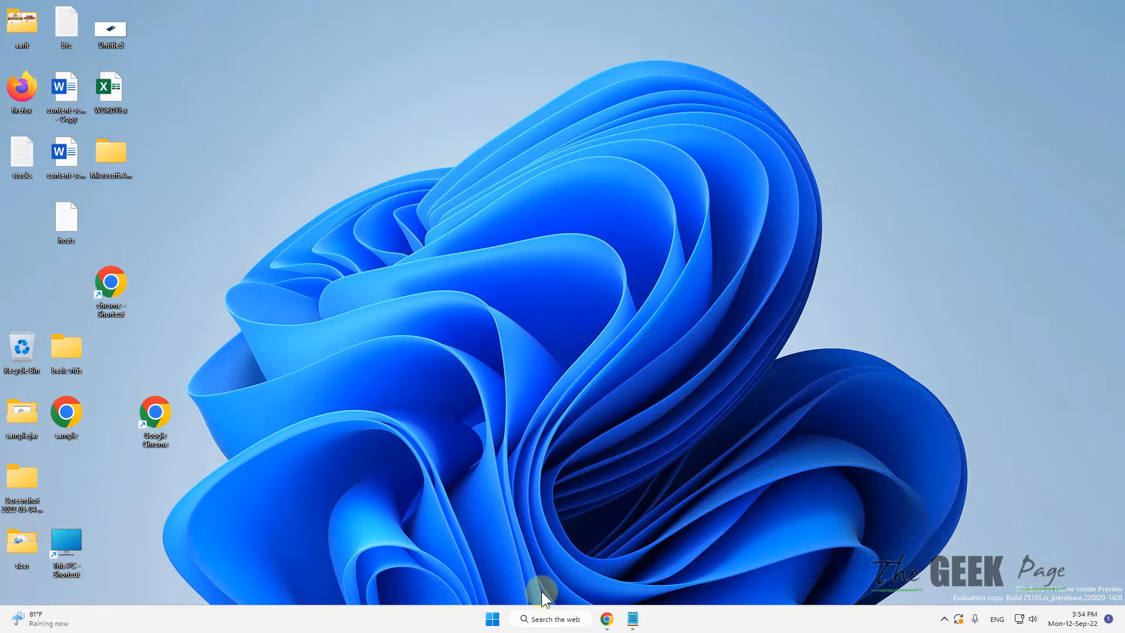
Step: Search for 'microsoft Store' and bring up the Microsoft Store result's options
{"action": "type", "text": "minecraft"}
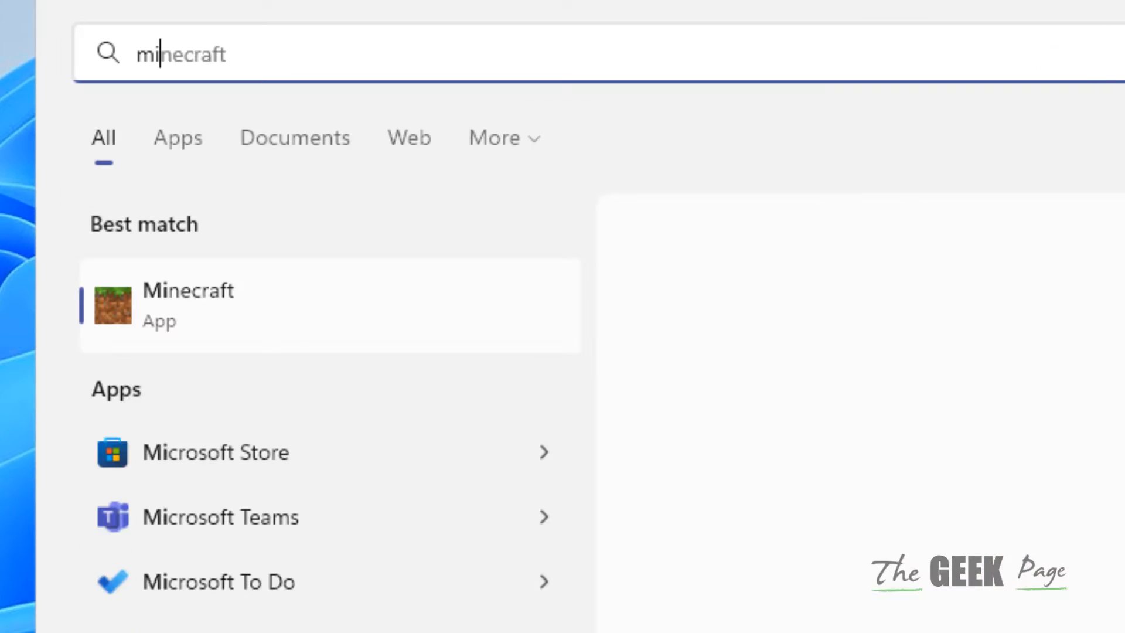
{"action": "type", "text": "microsoft Store"}
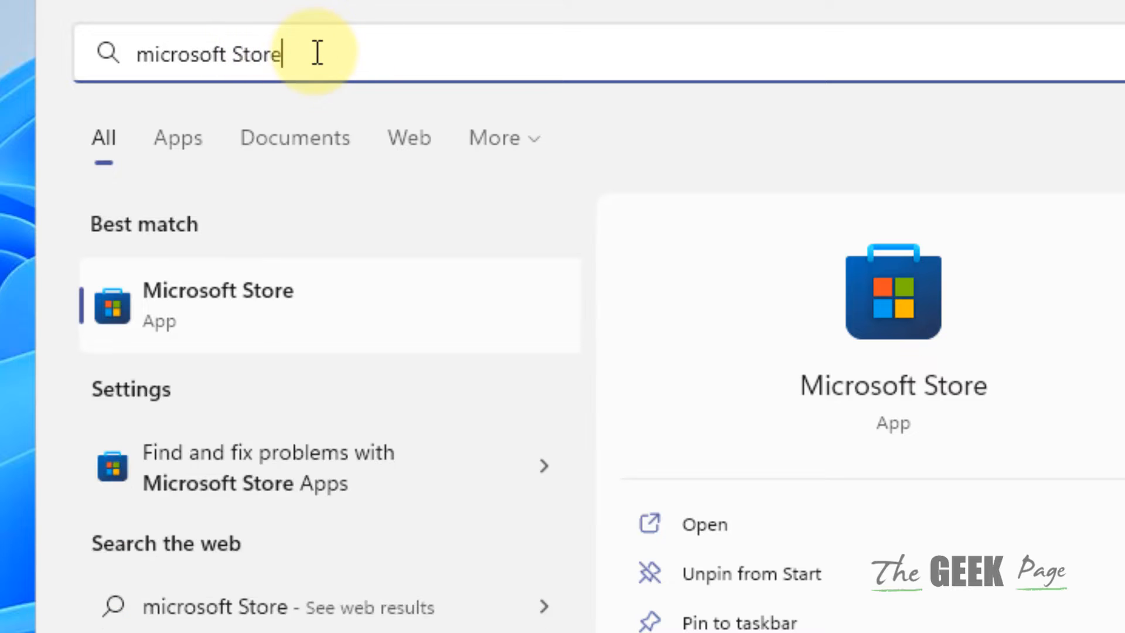
{"action": "mouse_move", "coordinate": [237, 294]}
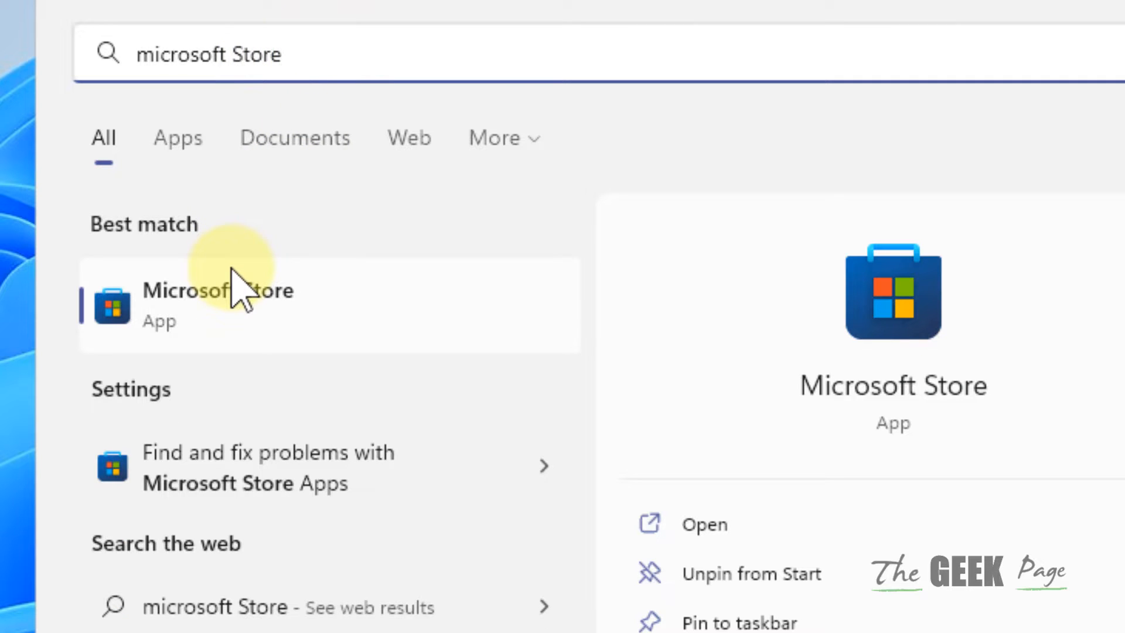
{"action": "right_click", "coordinate": [218, 301]}
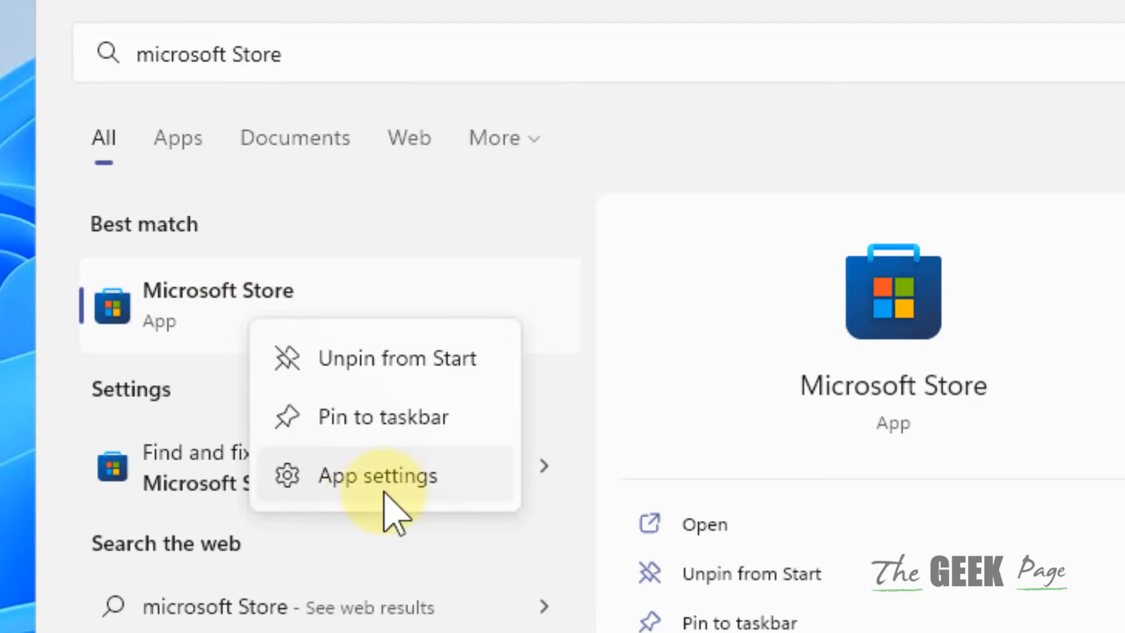
Step: Open Microsoft Store's app settings and confirm Reset to clear its data
{"action": "left_click", "coordinate": [376, 475]}
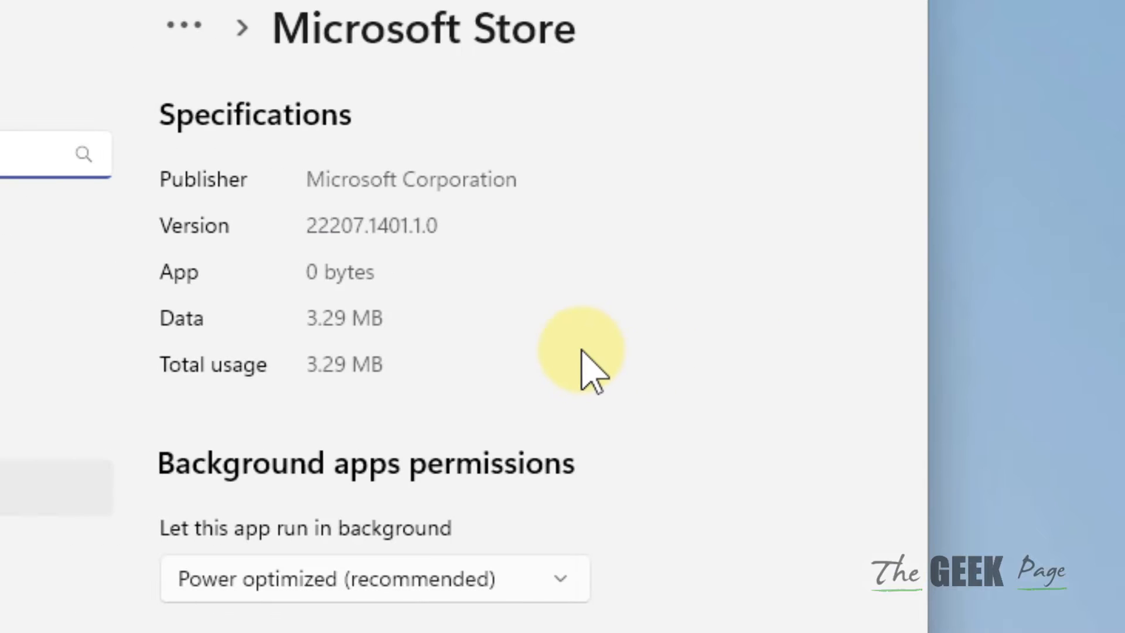
{"action": "scroll", "scroll_direction": "down", "scroll_amount": 3}
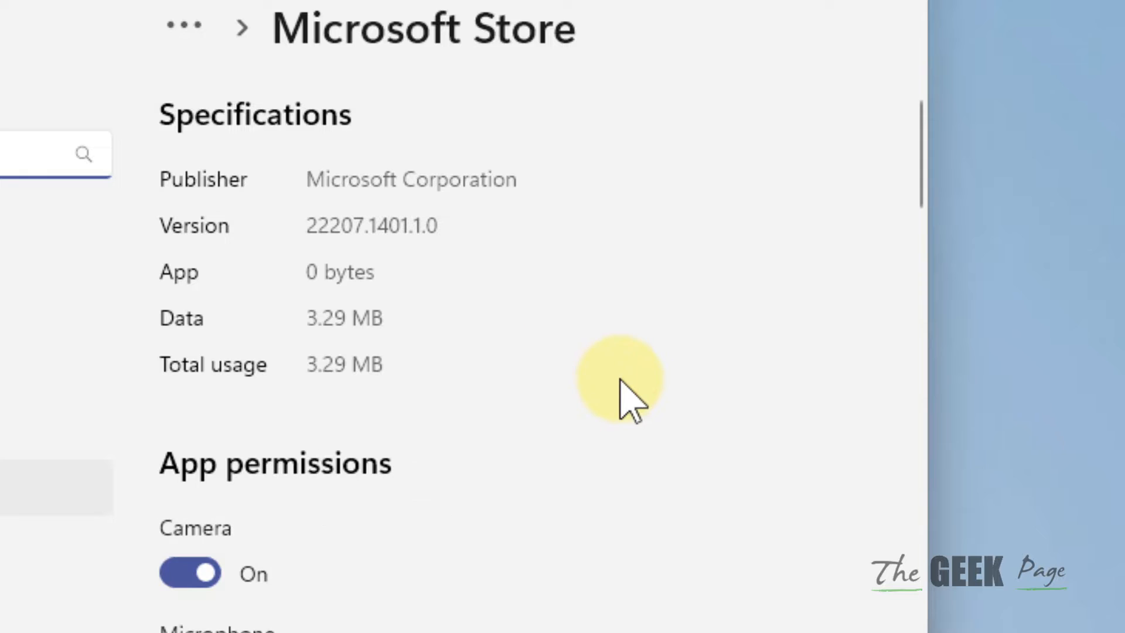
{"action": "scroll", "scroll_direction": "down", "scroll_amount": 3}
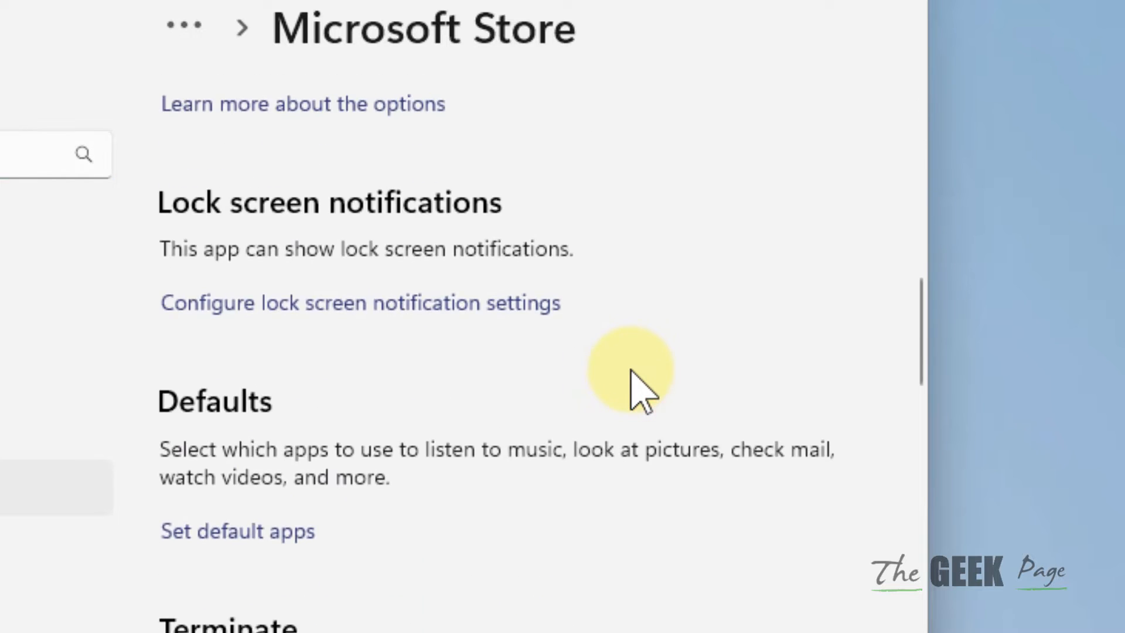
{"action": "scroll", "scroll_direction": "down", "scroll_amount": 3}
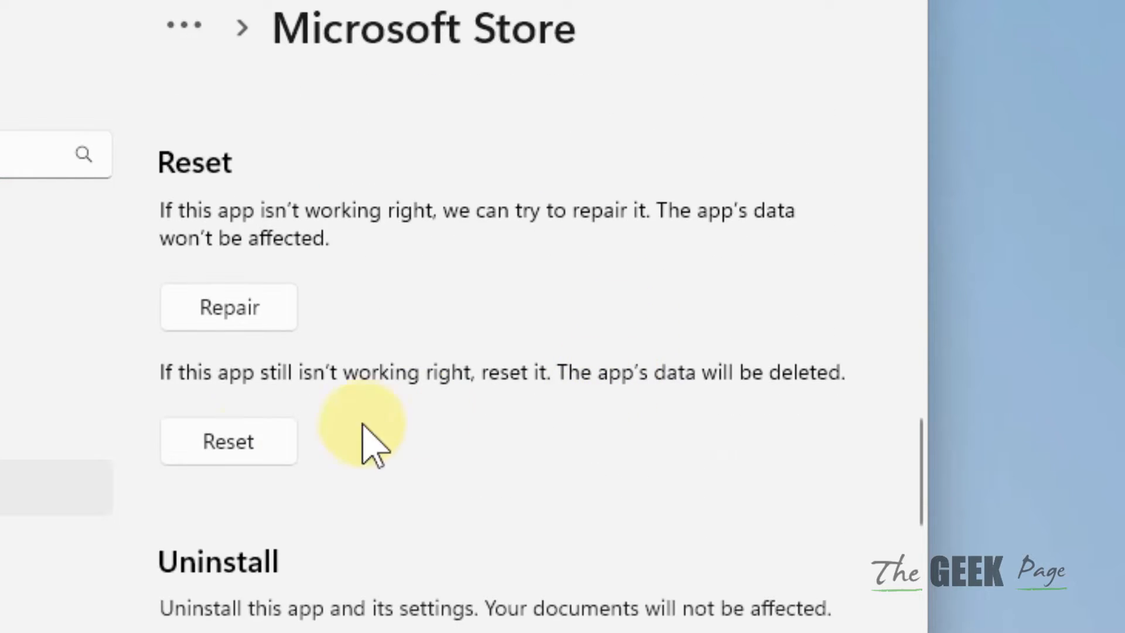
{"action": "left_click", "coordinate": [227, 440]}
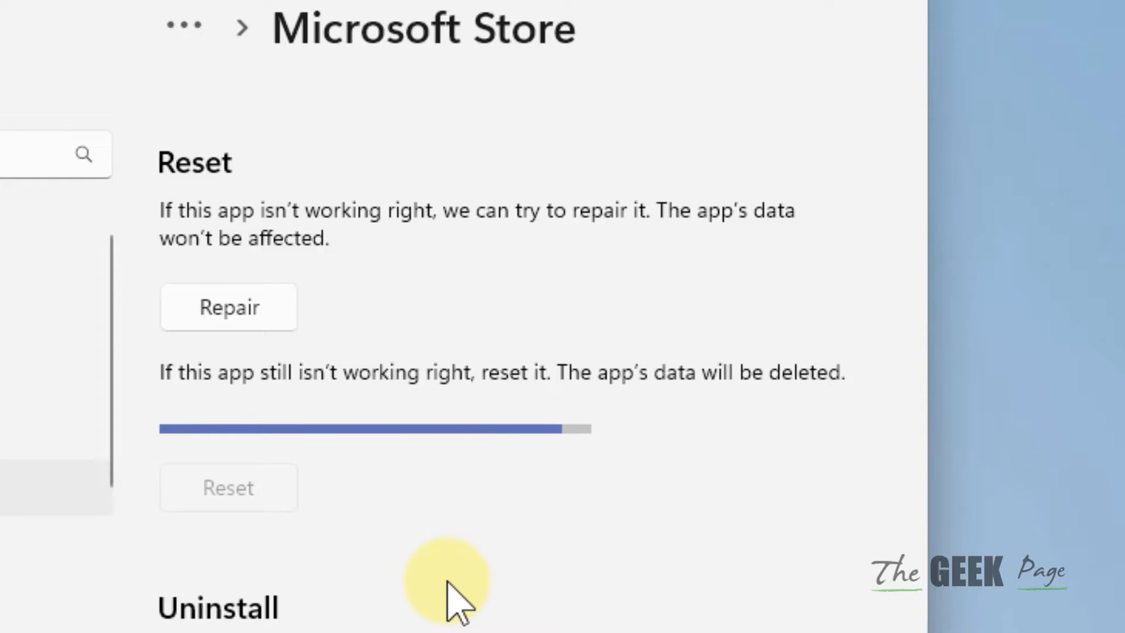
{"action": "left_click", "coordinate": [228, 486]}
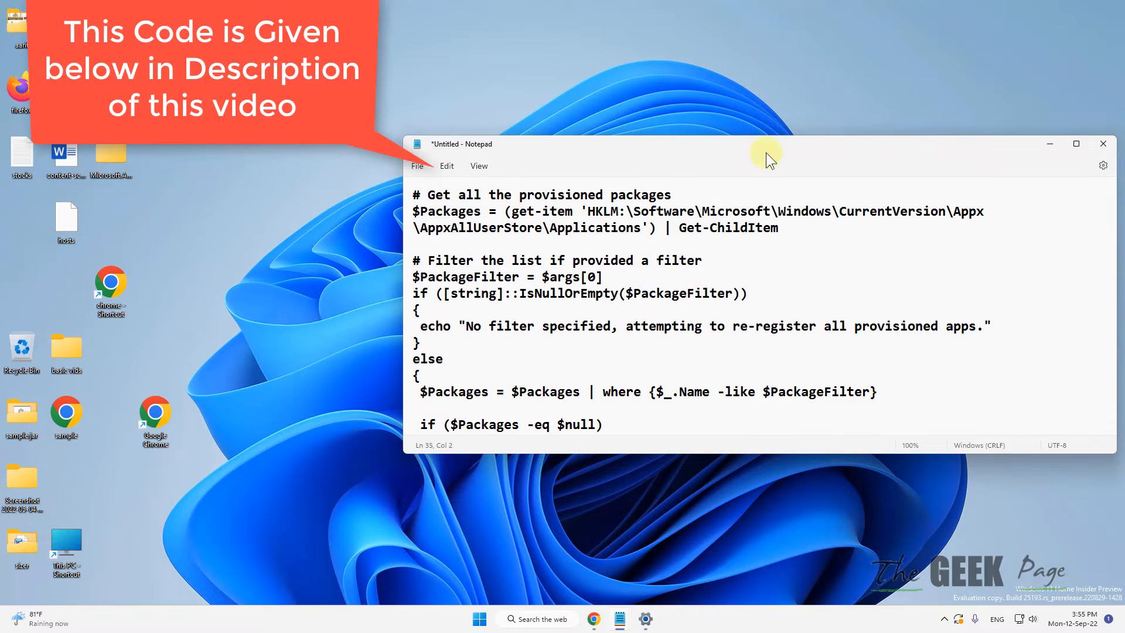
Step: Scroll through the Notepad re-registration script, then open the search panel
{"action": "scroll", "scroll_direction": "down", "scroll_amount": 3}
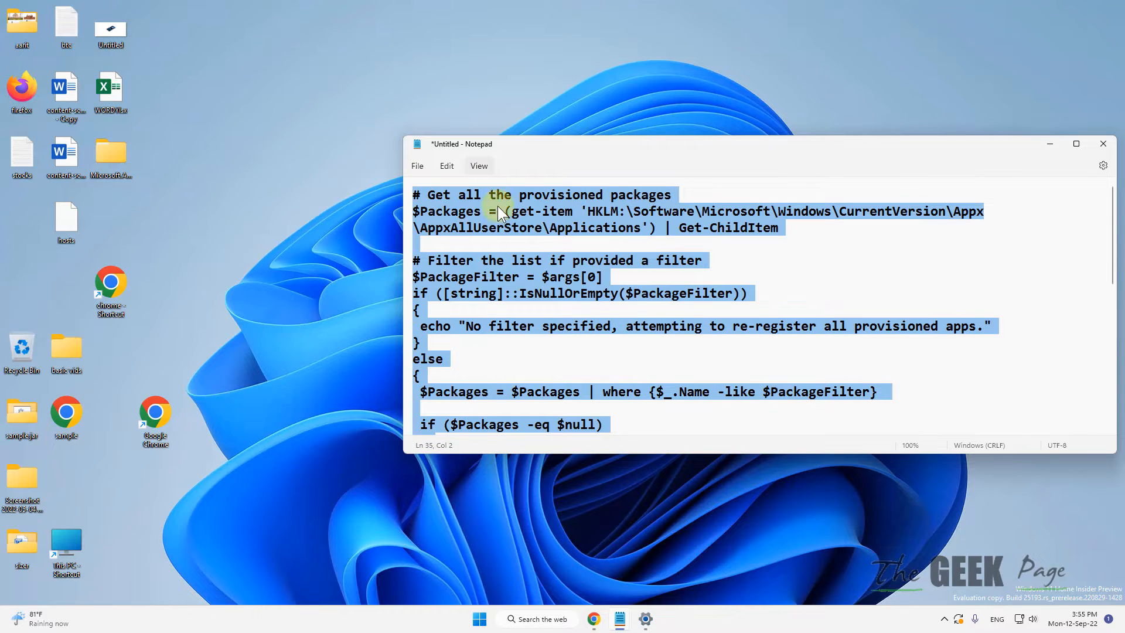
{"action": "left_click", "coordinate": [536, 618]}
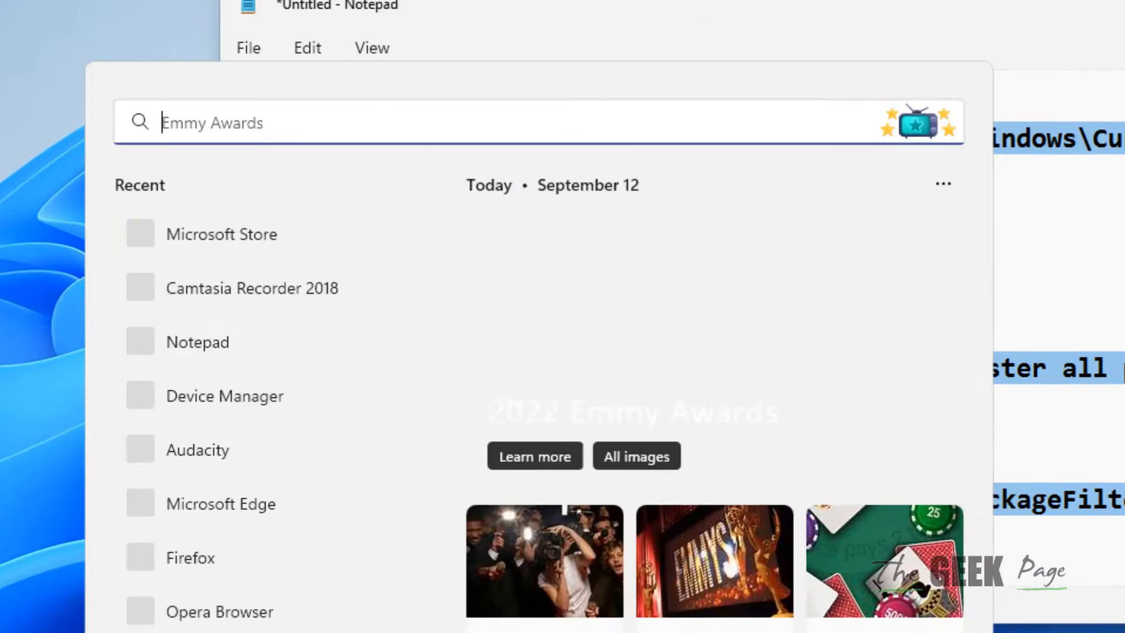
Step: Search 'powers' to find Windows PowerShell and run the pasted script as administrator
{"action": "type", "text": "powers"}
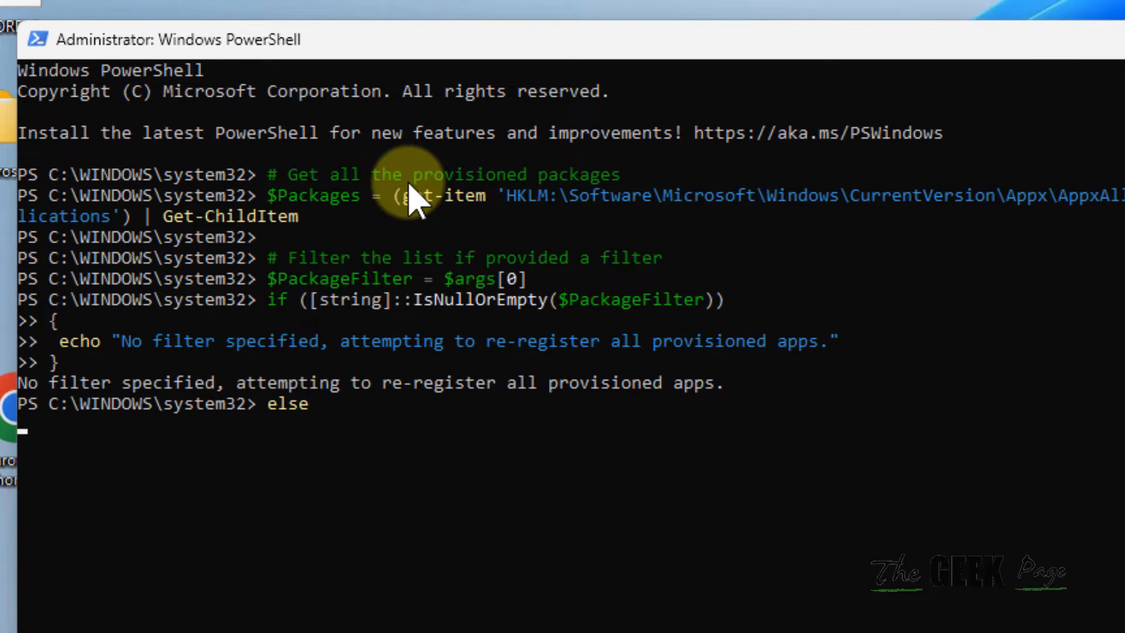
{"action": "scroll", "scroll_direction": "down", "scroll_amount": 3}
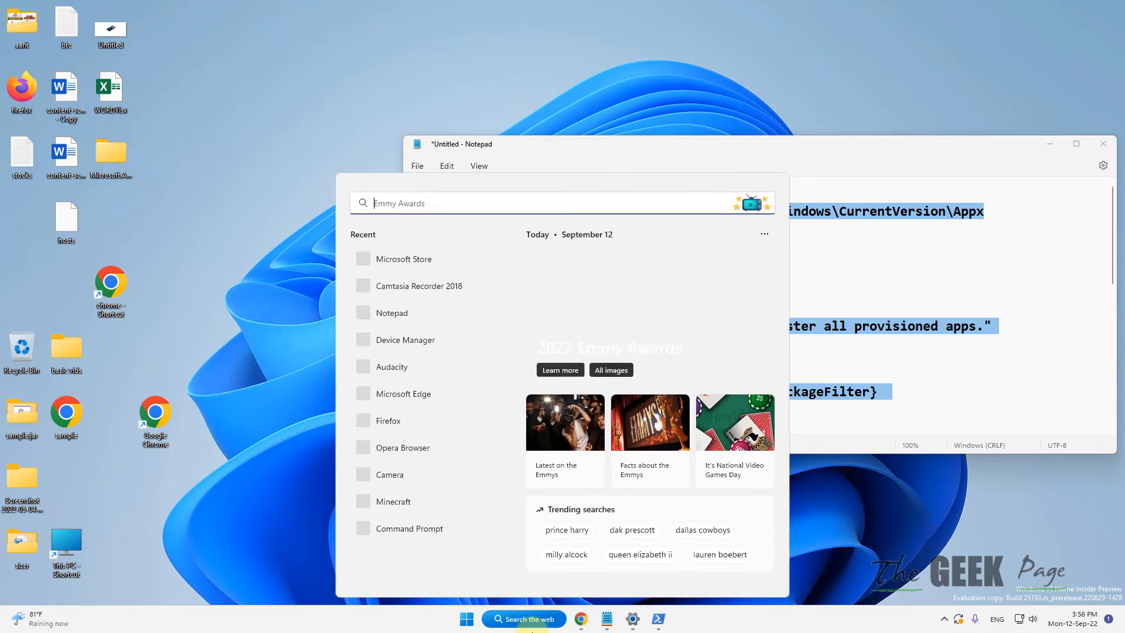
Step: Search 'view' and open the View network connections result
{"action": "type", "text": "view network connecti"}
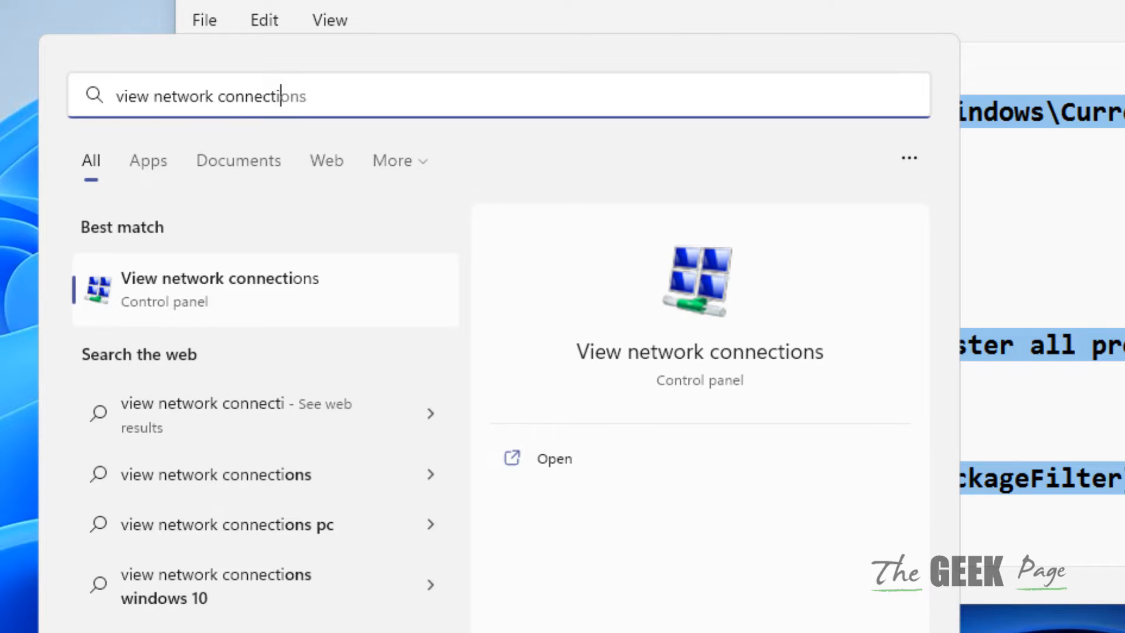
{"action": "left_click", "coordinate": [237, 291]}
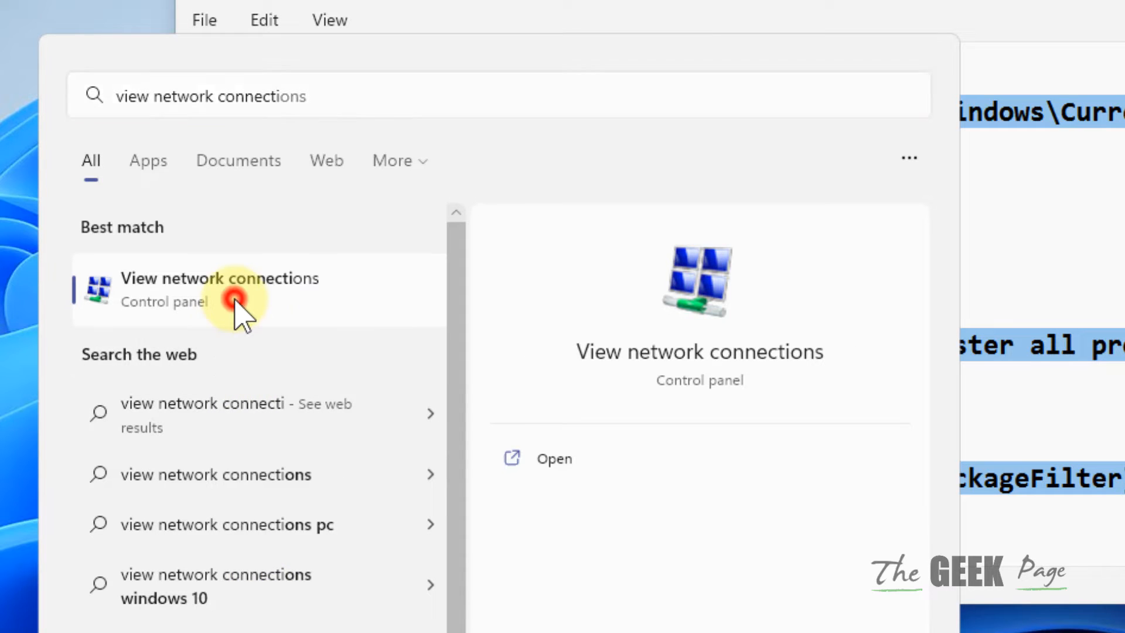
Step: Select a connection, then open the Ethernet 3 connection's Properties
{"action": "left_click", "coordinate": [218, 290]}
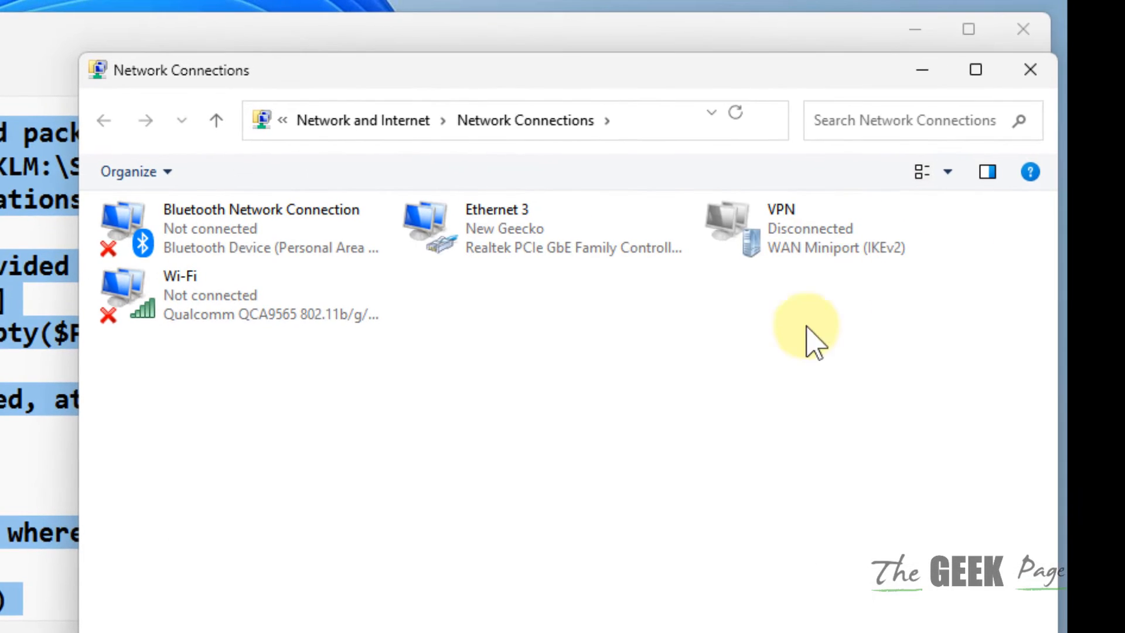
{"action": "left_click", "coordinate": [208, 294]}
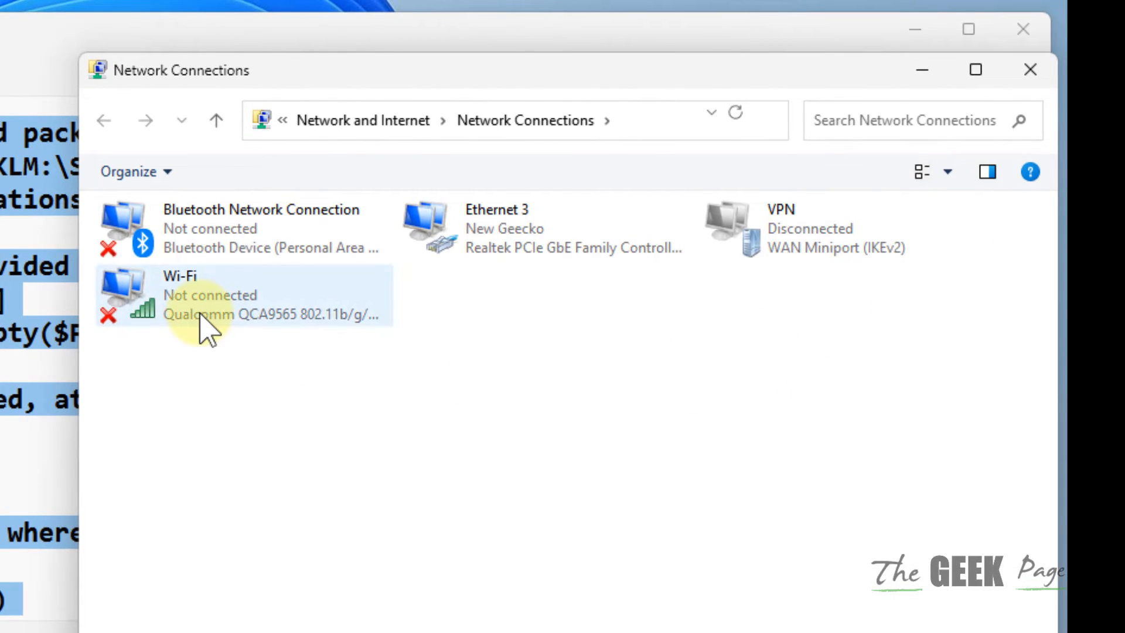
{"action": "mouse_move", "coordinate": [208, 323]}
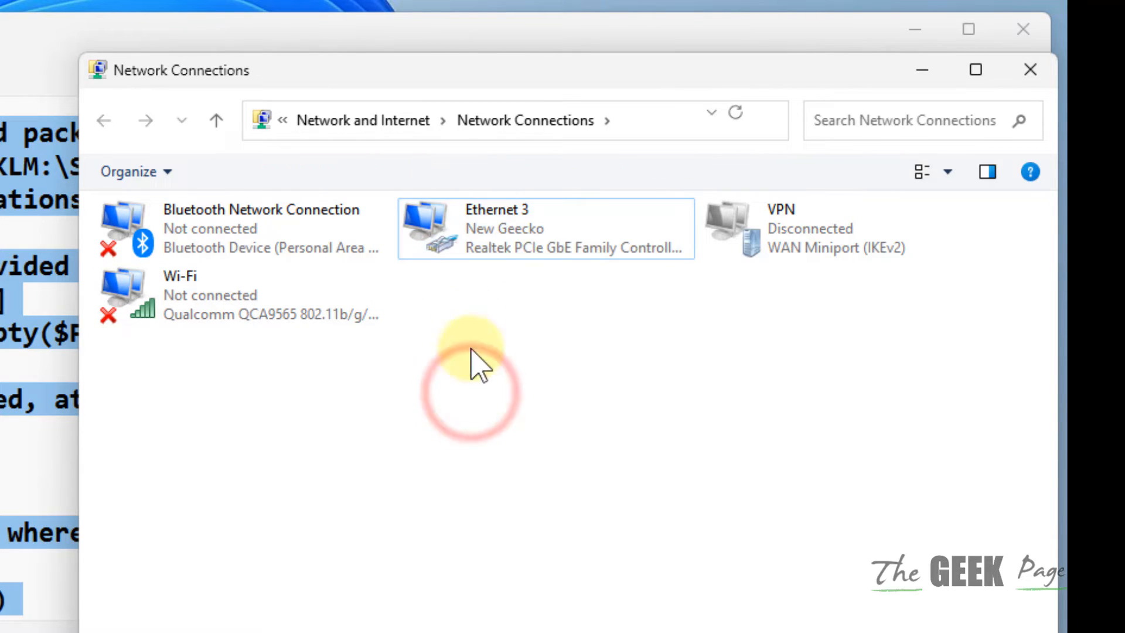
{"action": "right_click", "coordinate": [473, 229]}
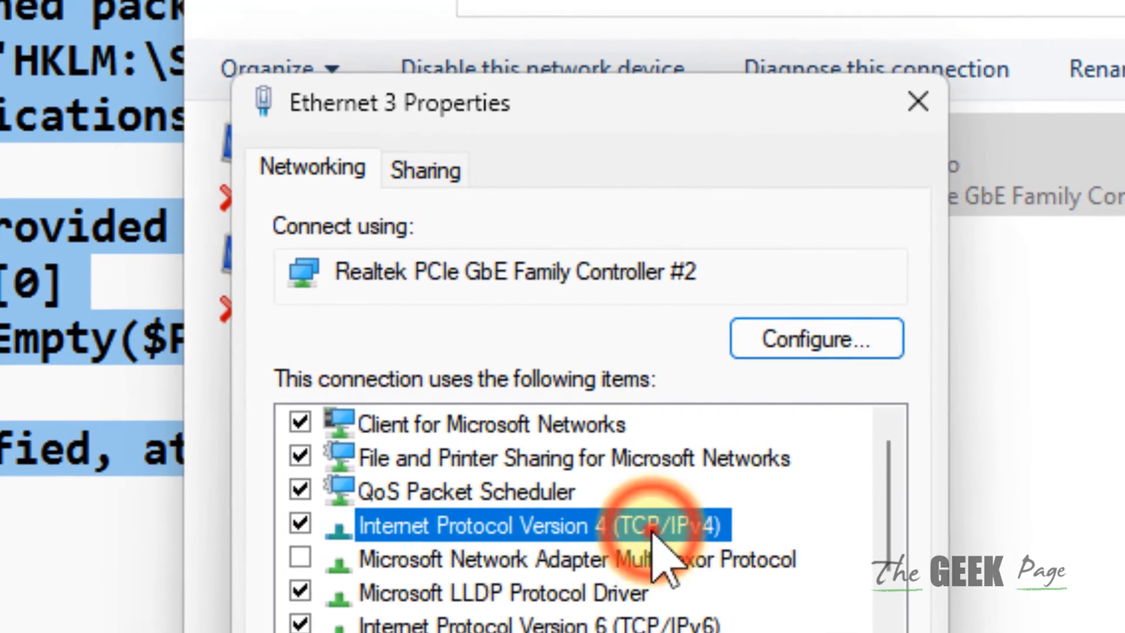
Step: Open Ethernet 3's TCP/IPv4 settings and choose manual DNS server addresses
{"action": "double_click", "coordinate": [502, 523]}
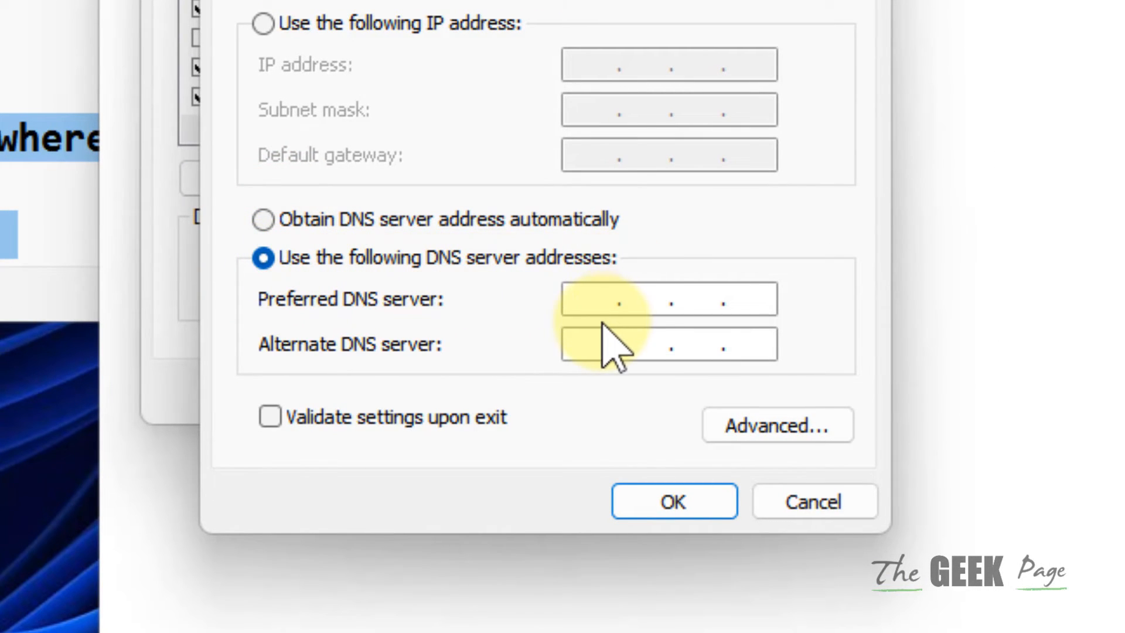
Step: Enter preferred DNS 8.8.8.8 and alternate DNS 8.8.4.4 for Ethernet 3
{"action": "type", "text": "8. . ."}
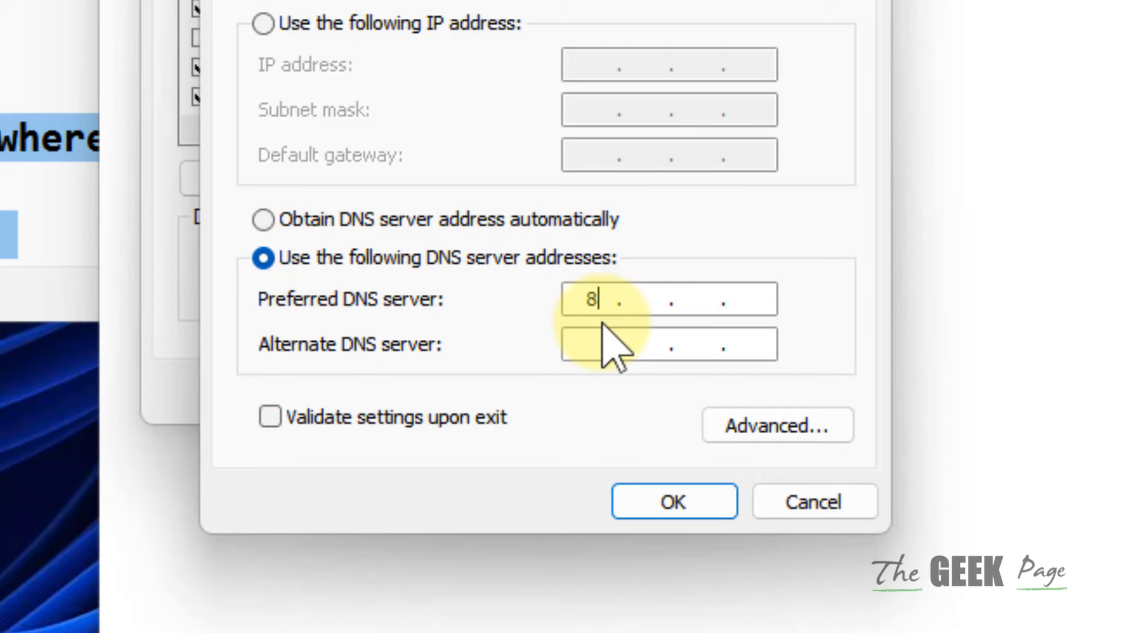
{"action": "type", "text": "8."}
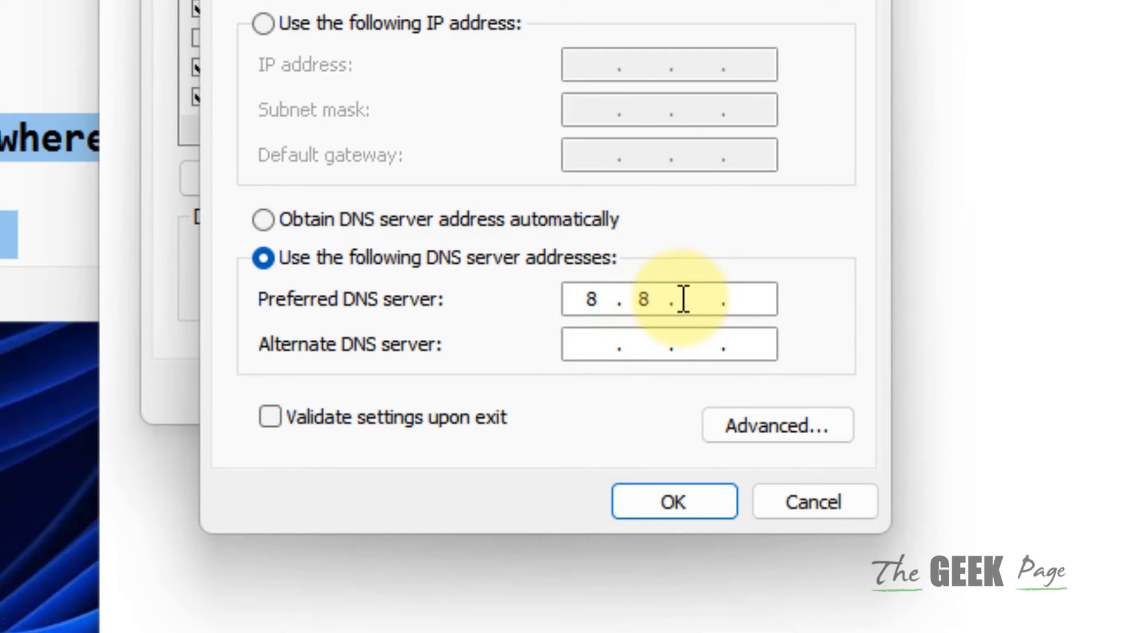
{"action": "type", "text": "8"}
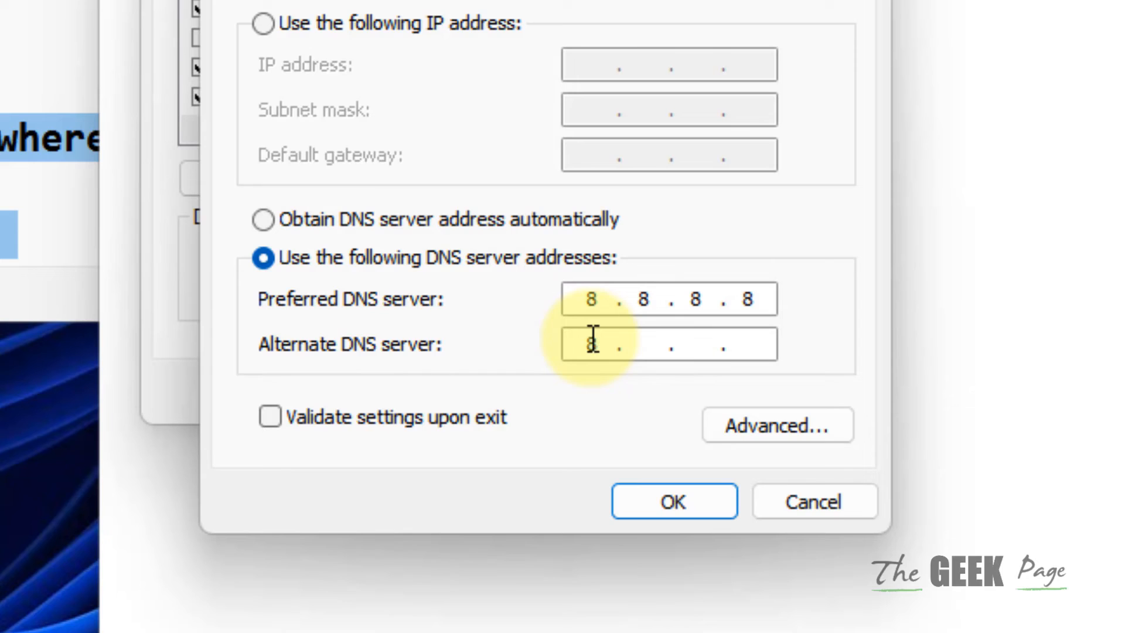
{"action": "type", "text": "8"}
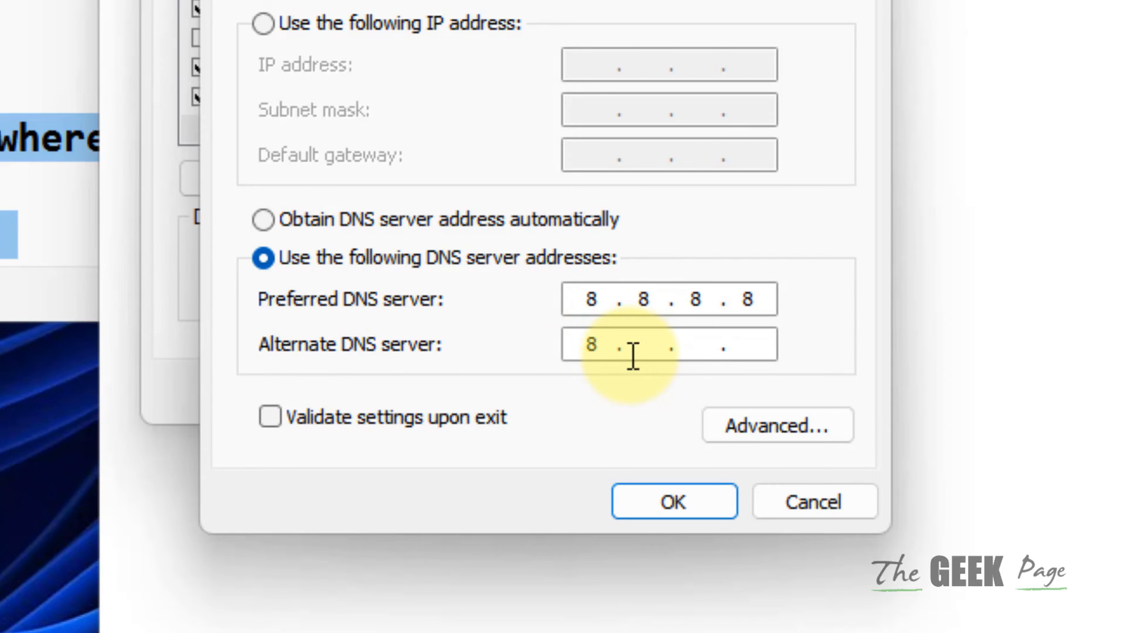
{"action": "type", "text": "8."}
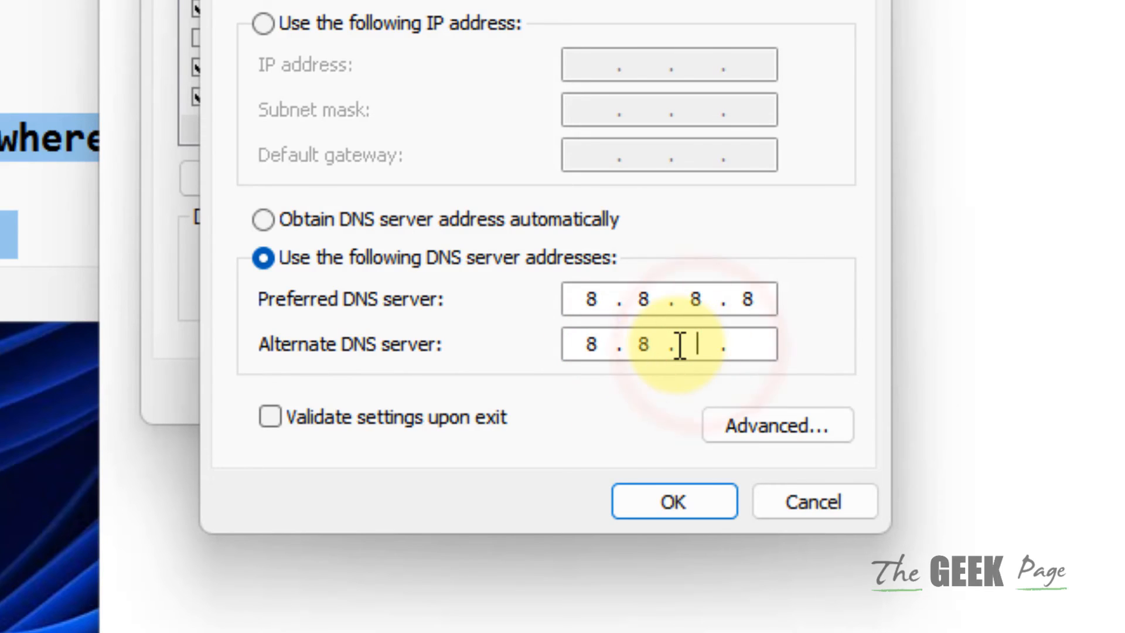
{"action": "type", "text": "4"}
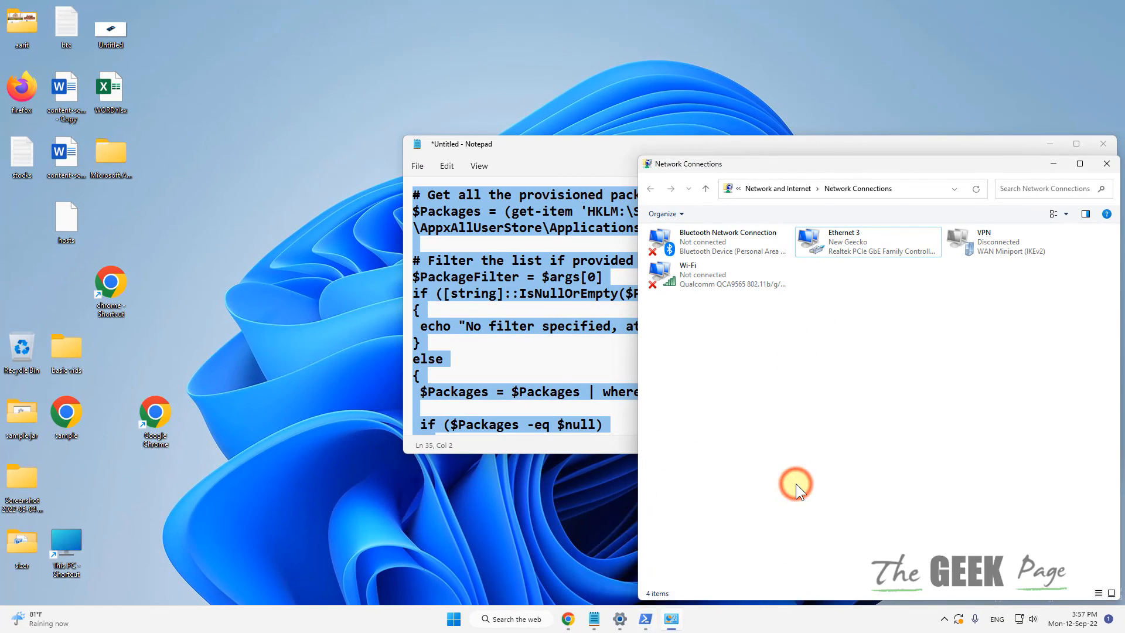
Step: Click OK to apply the DNS settings and return to Network Connections
{"action": "left_click", "coordinate": [794, 485]}
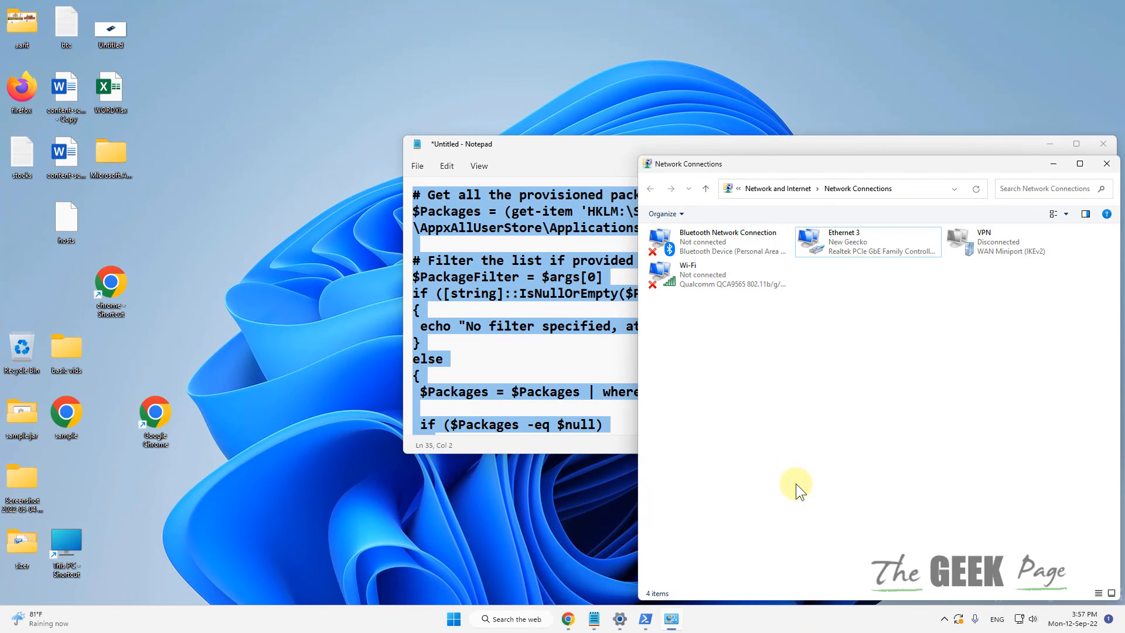